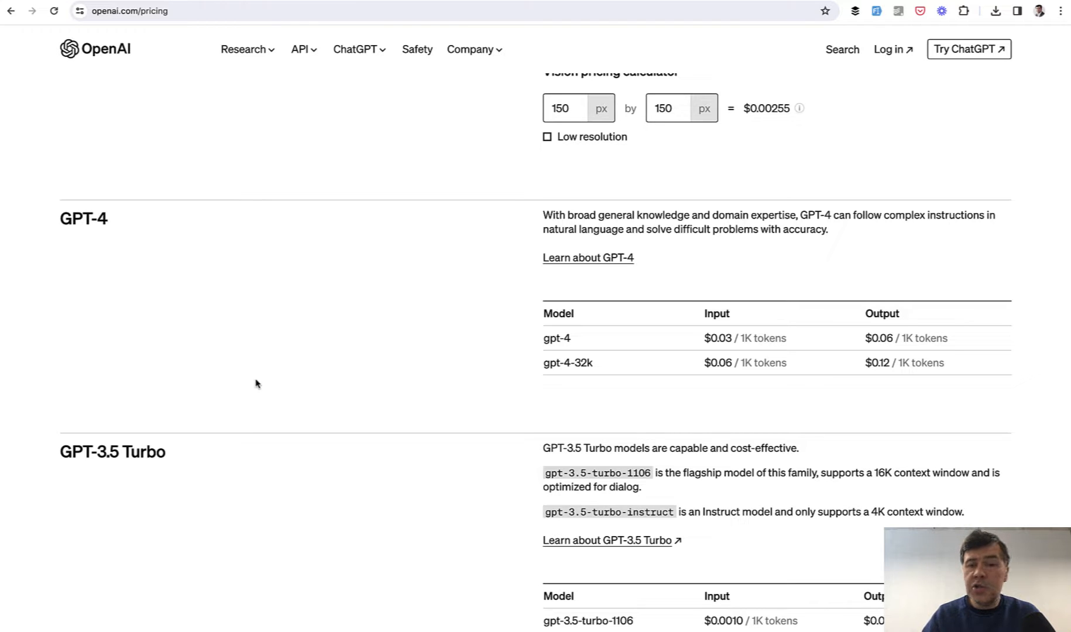
Step: Review the GPT-4 and GPT-3.5 Turbo per-1K-token prices, then open the usage dashboard
{"action": "scroll", "scroll_direction": "down", "scroll_amount": 3}
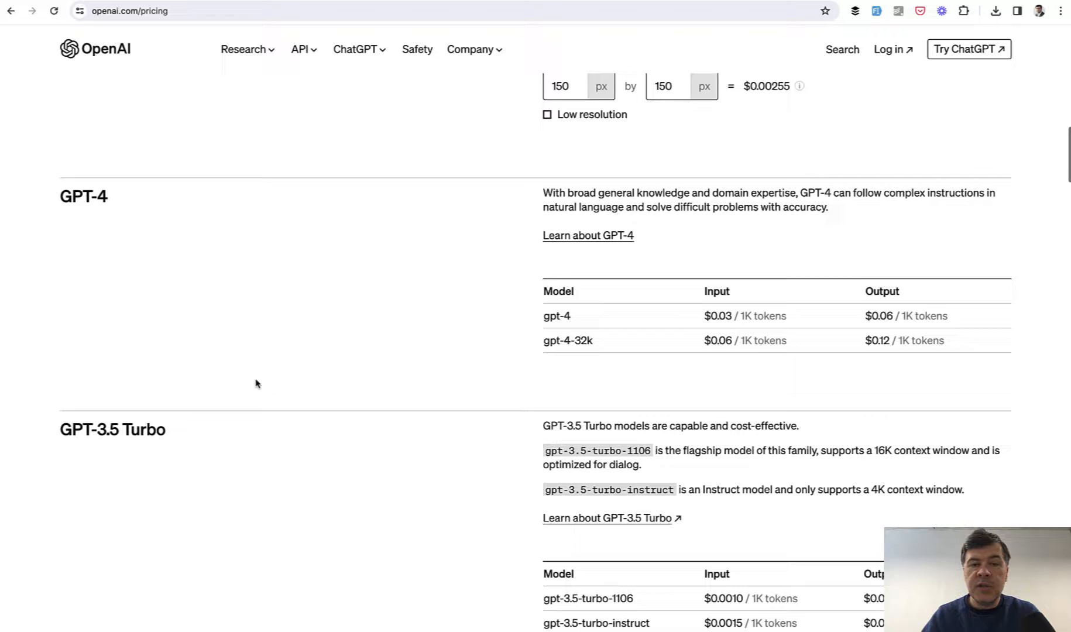
{"action": "scroll", "scroll_direction": "down", "scroll_amount": 3}
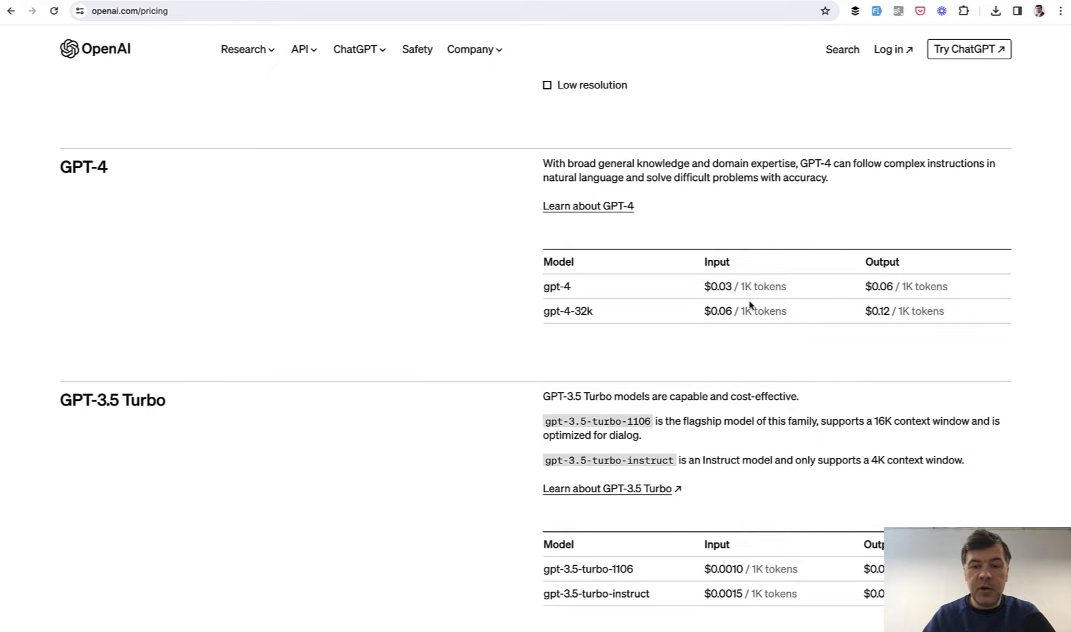
{"action": "scroll", "scroll_direction": "down", "scroll_amount": 3}
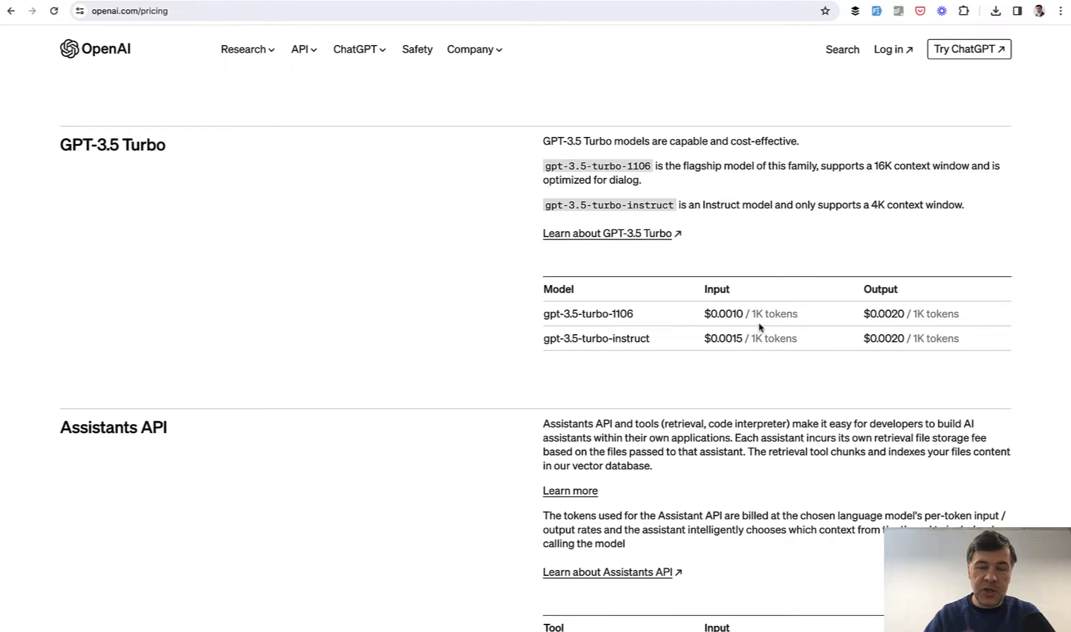
{"action": "left_click", "coordinate": [136, 11]}
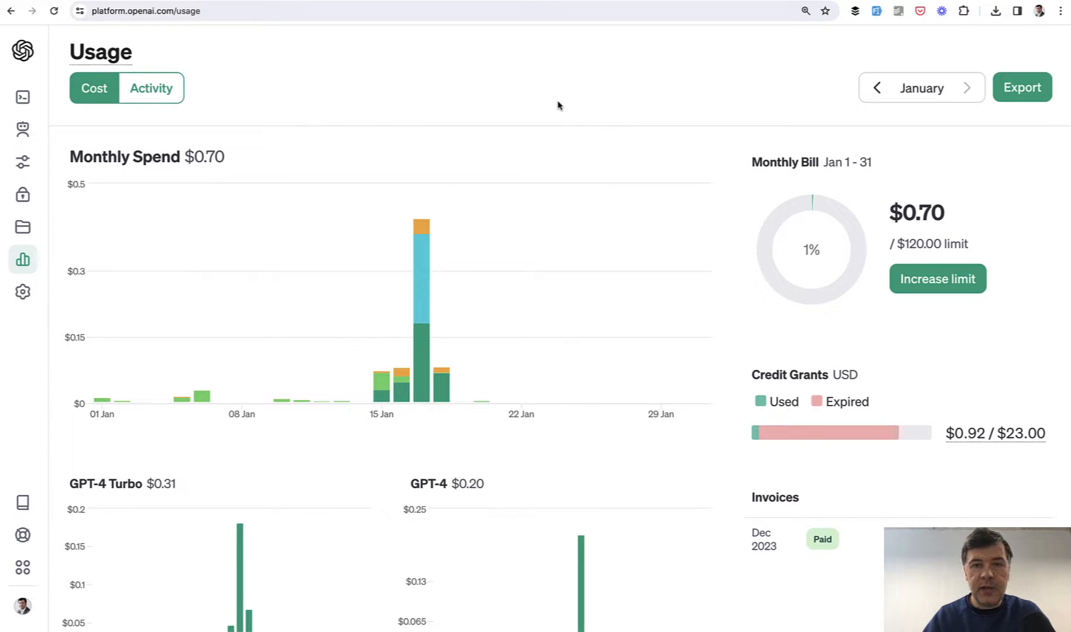
{"action": "mouse_move", "coordinate": [421, 288]}
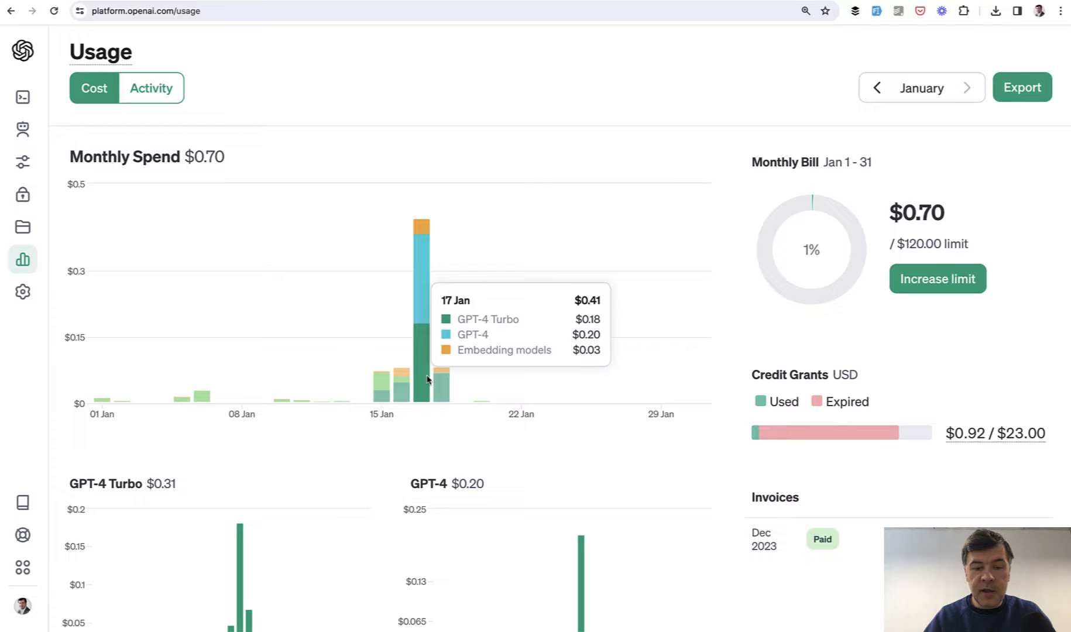
{"action": "mouse_move", "coordinate": [396, 391]}
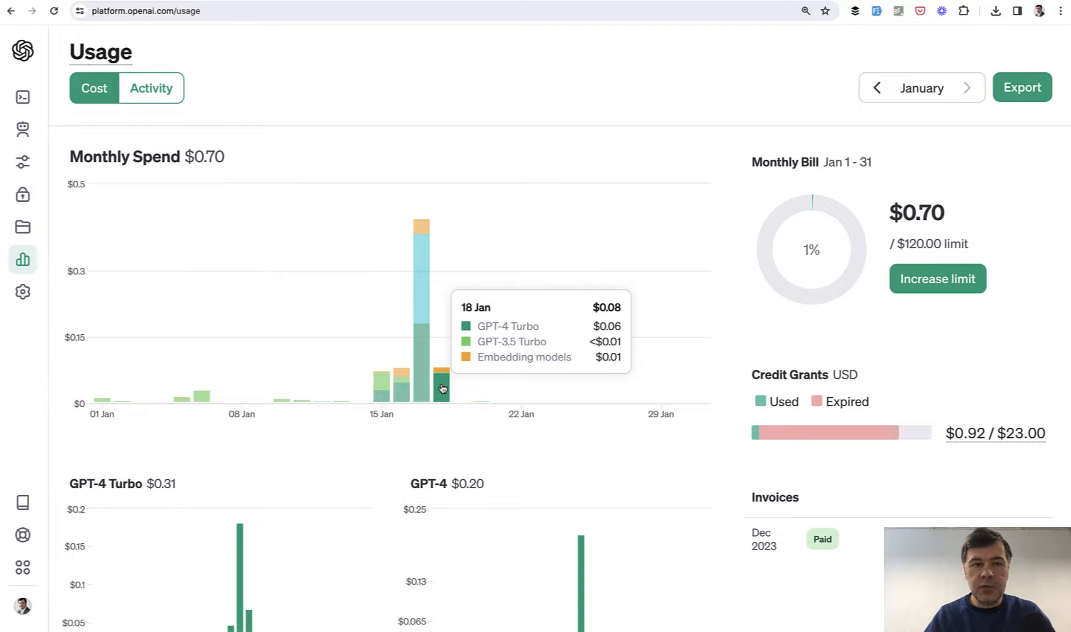
{"action": "mouse_move", "coordinate": [479, 418]}
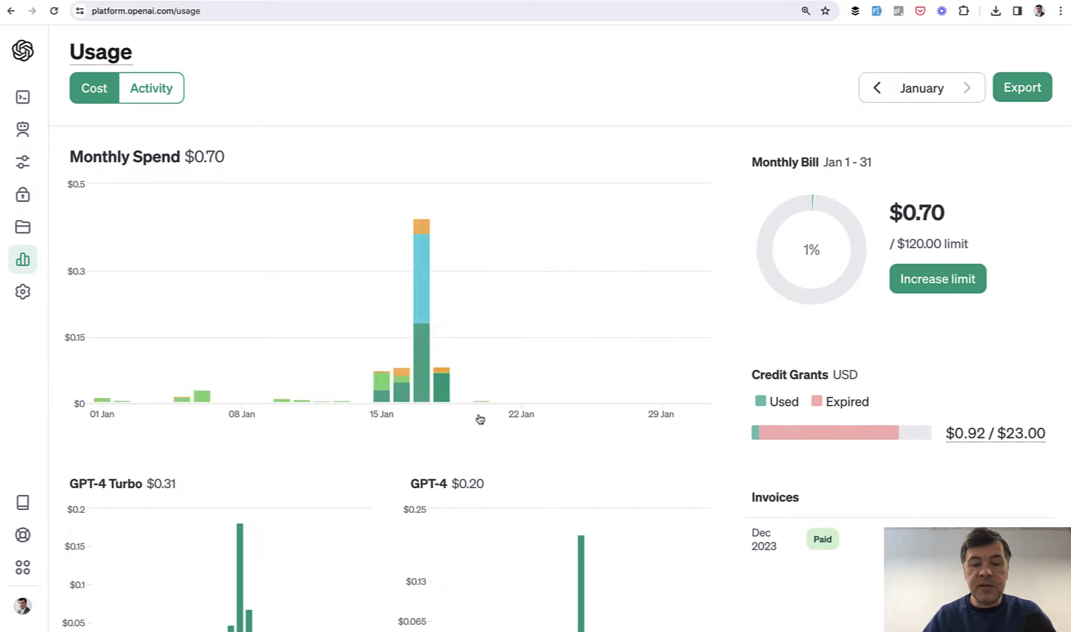
{"action": "mouse_move", "coordinate": [383, 469]}
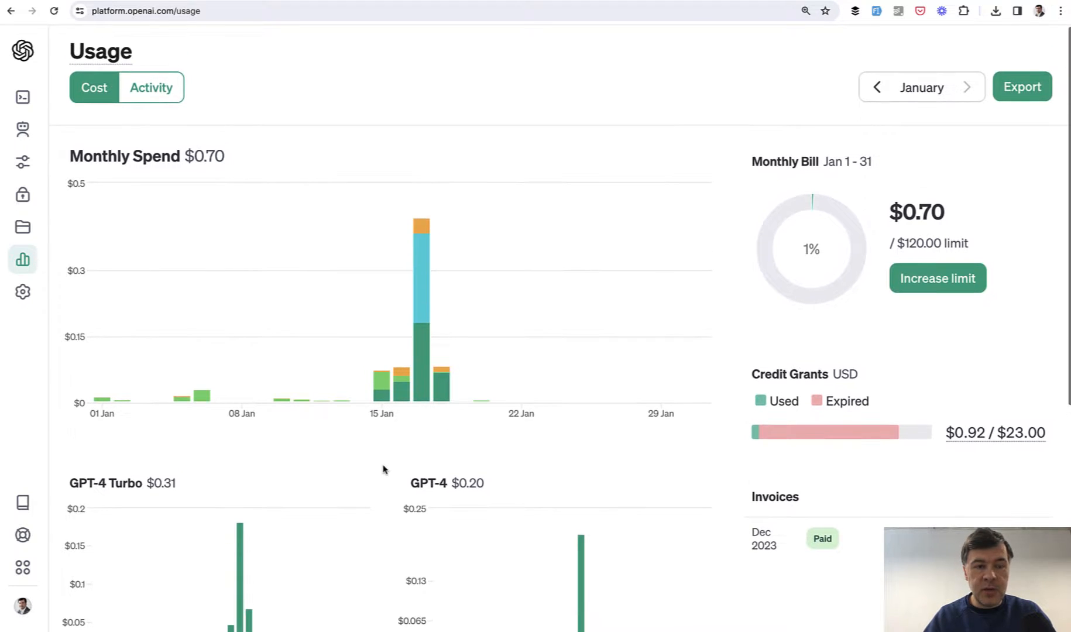
Step: Switch Usage to the Activity view and browse the per-model request and token charts
{"action": "left_click", "coordinate": [151, 87]}
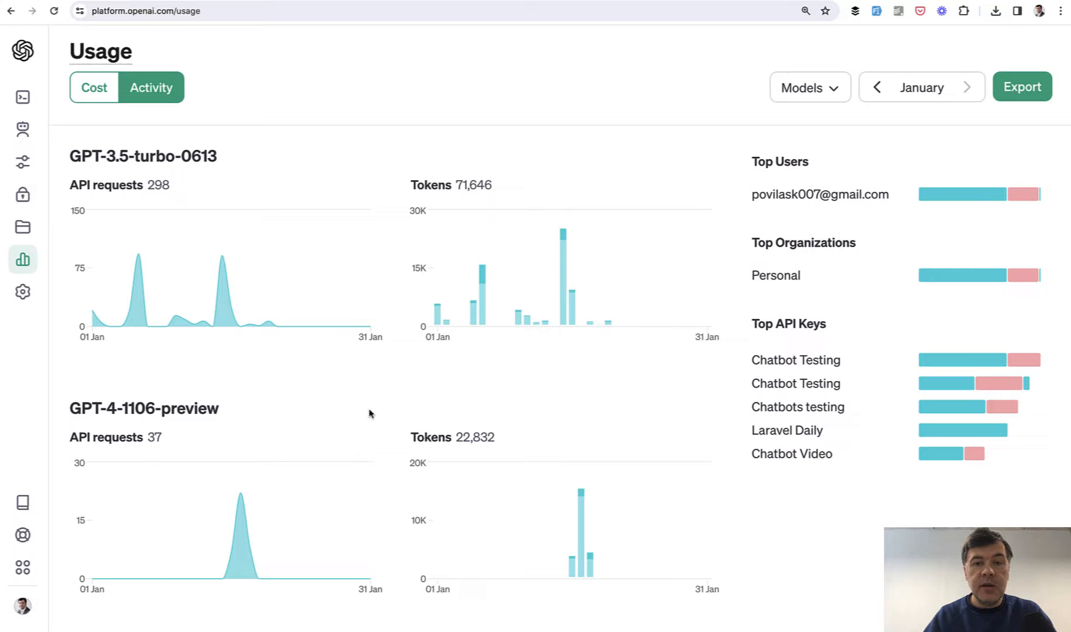
{"action": "mouse_move", "coordinate": [475, 311]}
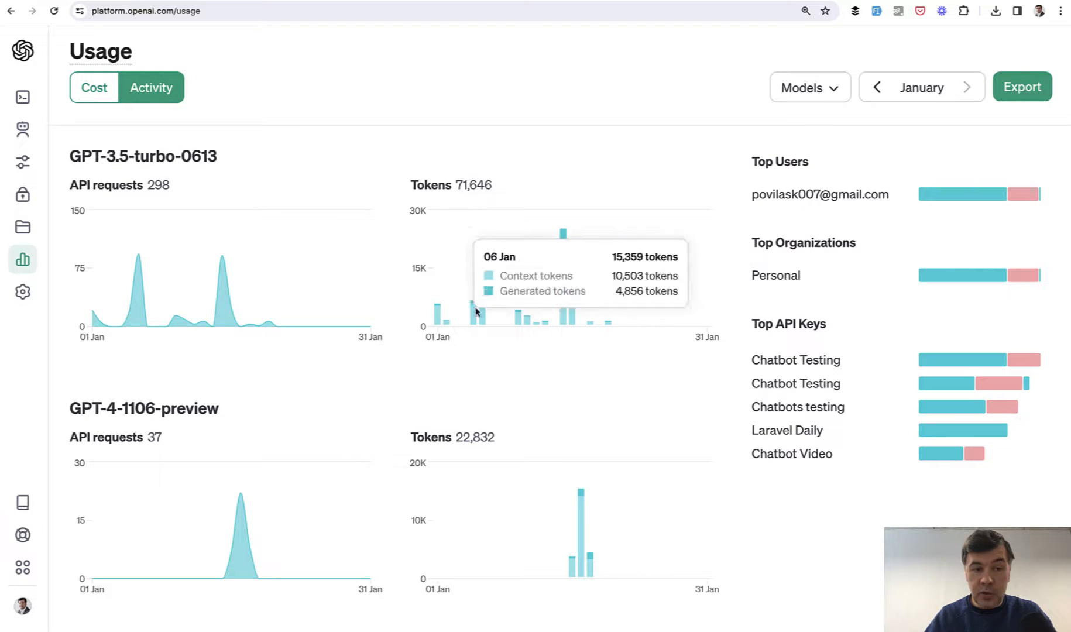
{"action": "mouse_move", "coordinate": [409, 284]}
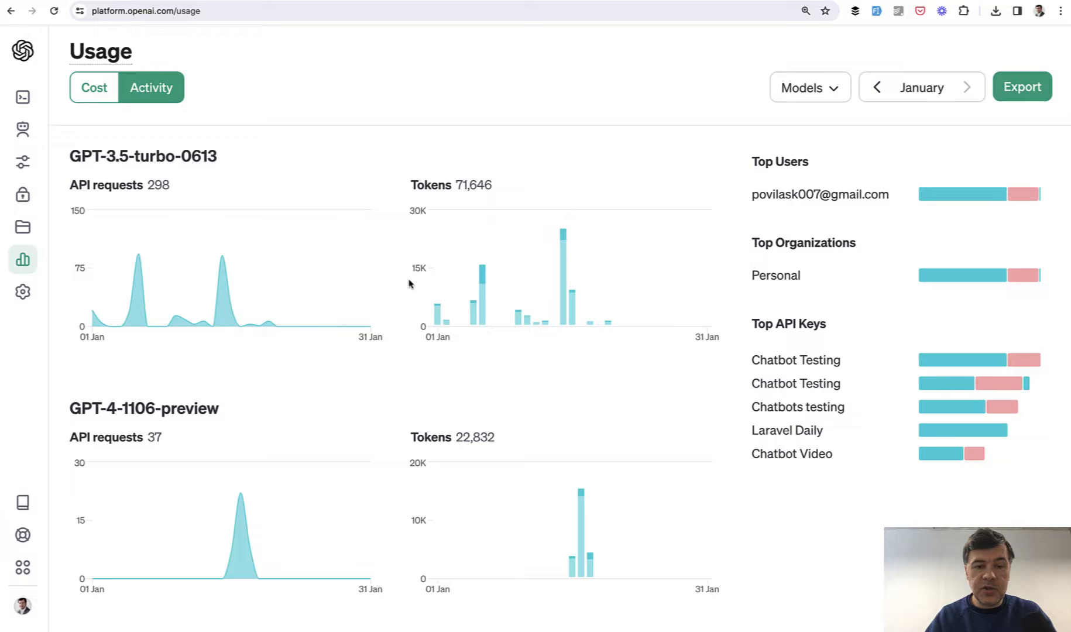
{"action": "mouse_move", "coordinate": [591, 328]}
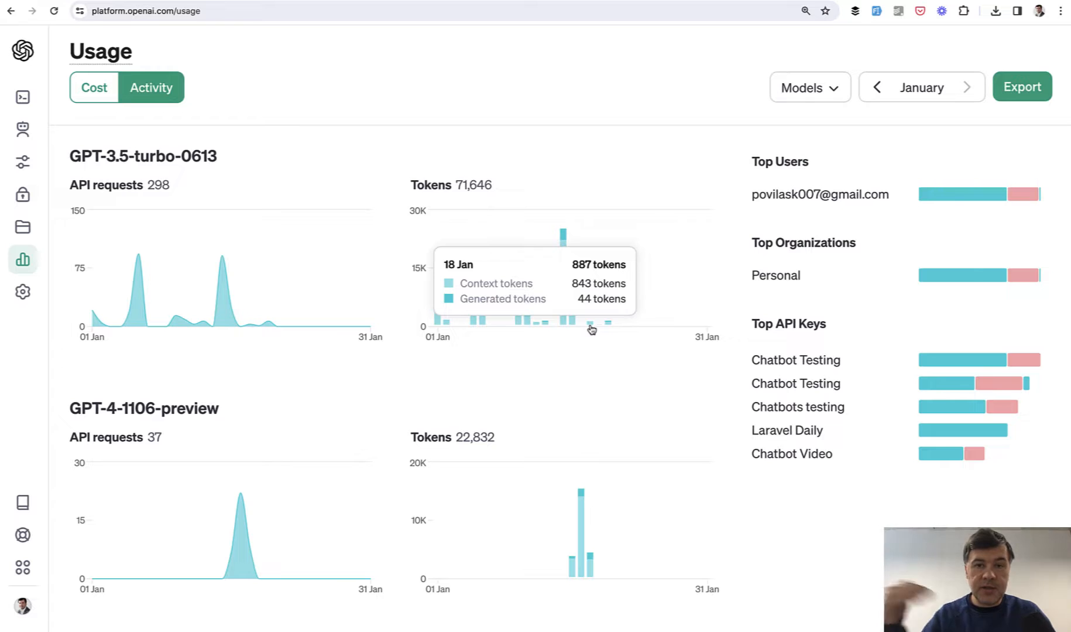
{"action": "mouse_move", "coordinate": [560, 391]}
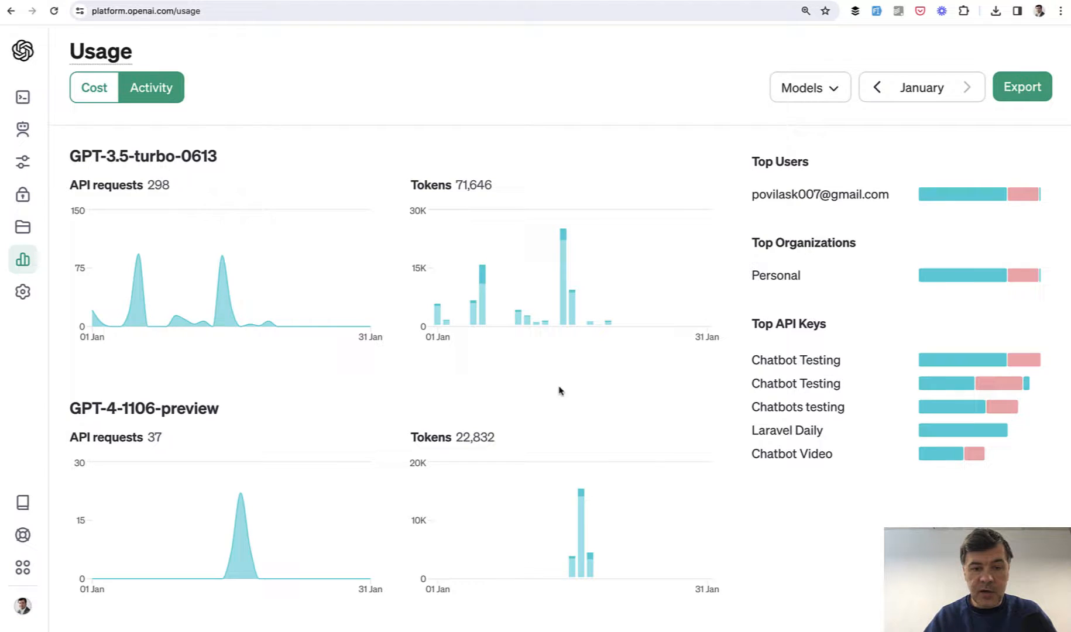
{"action": "scroll", "scroll_direction": "down", "scroll_amount": 3}
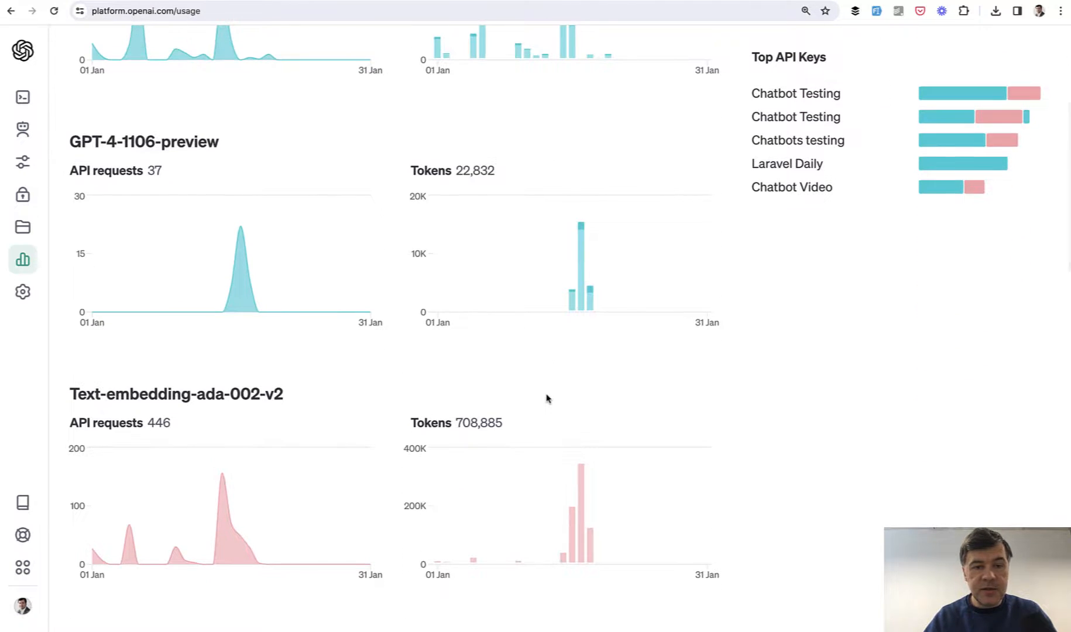
{"action": "scroll", "scroll_direction": "down", "scroll_amount": 3}
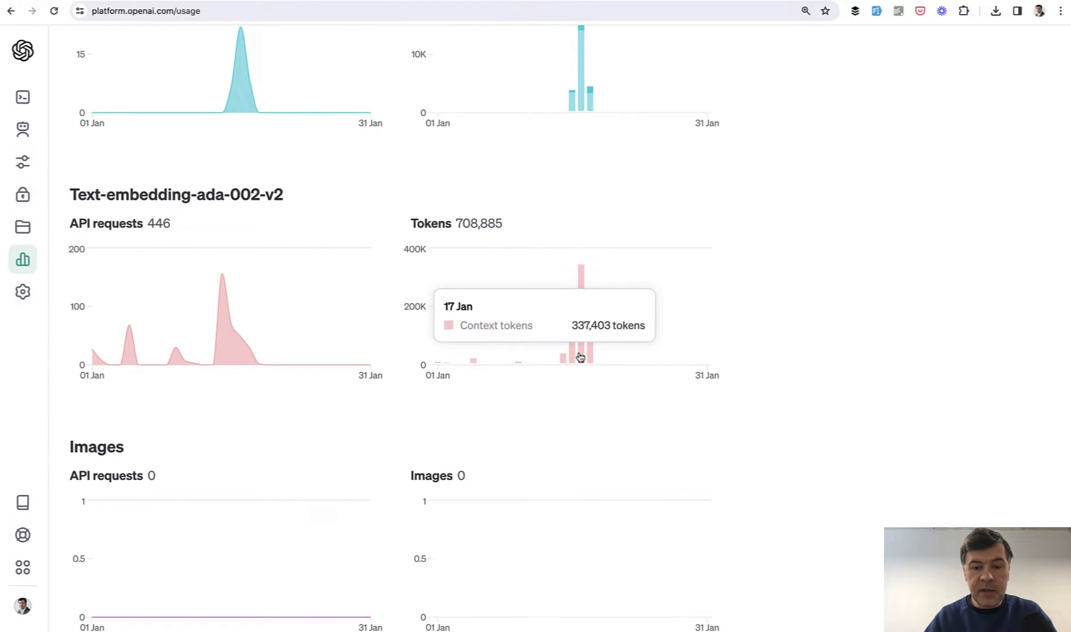
{"action": "scroll", "scroll_direction": "up", "scroll_amount": 3}
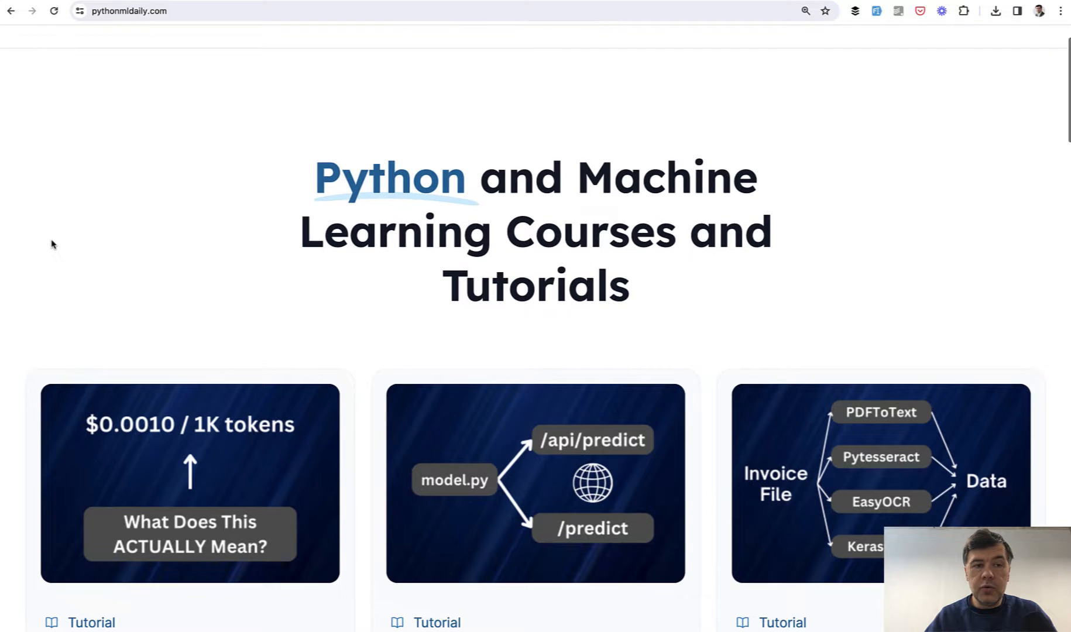
Step: Reach the get_openai_callback example and its 297 tokens, $0.0004705 total cost output
{"action": "scroll", "scroll_direction": "down", "scroll_amount": 3}
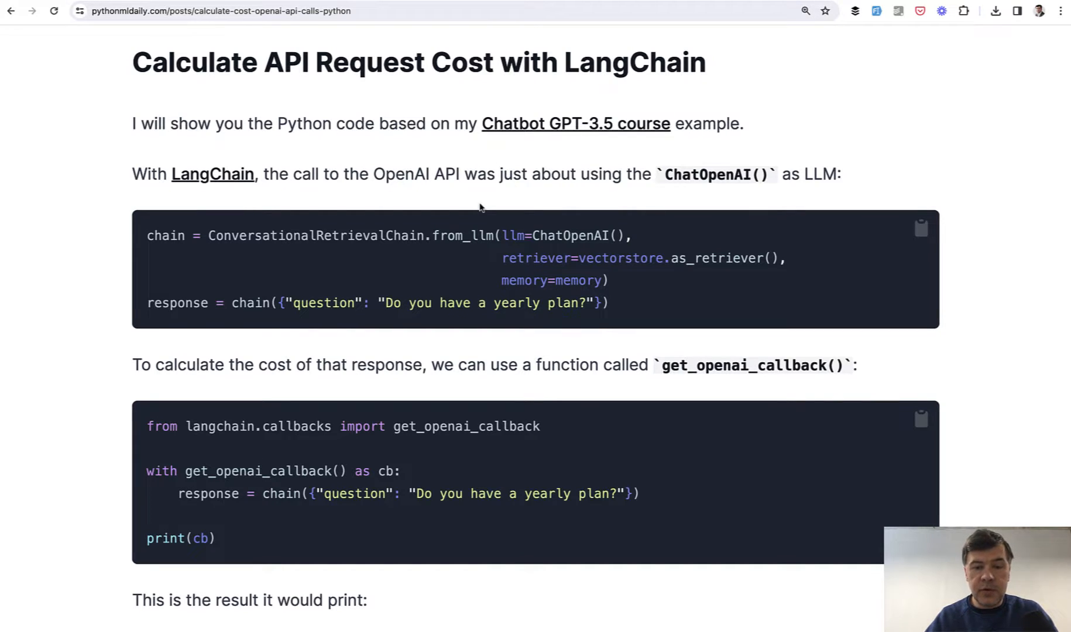
{"action": "mouse_move", "coordinate": [508, 225]}
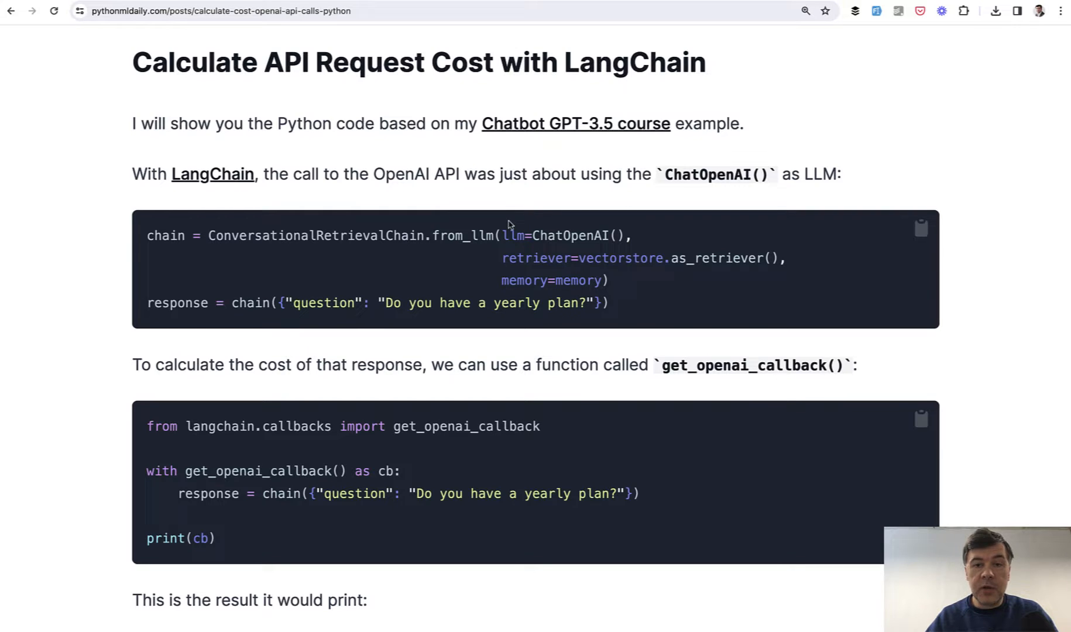
{"action": "mouse_move", "coordinate": [550, 207]}
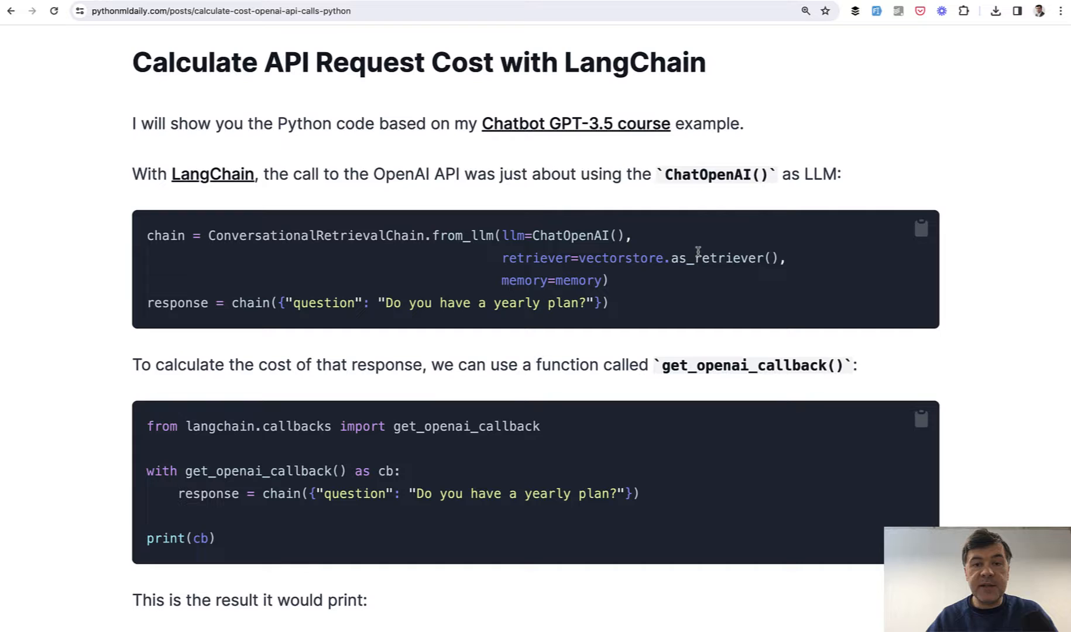
{"action": "scroll", "scroll_direction": "down", "scroll_amount": 3}
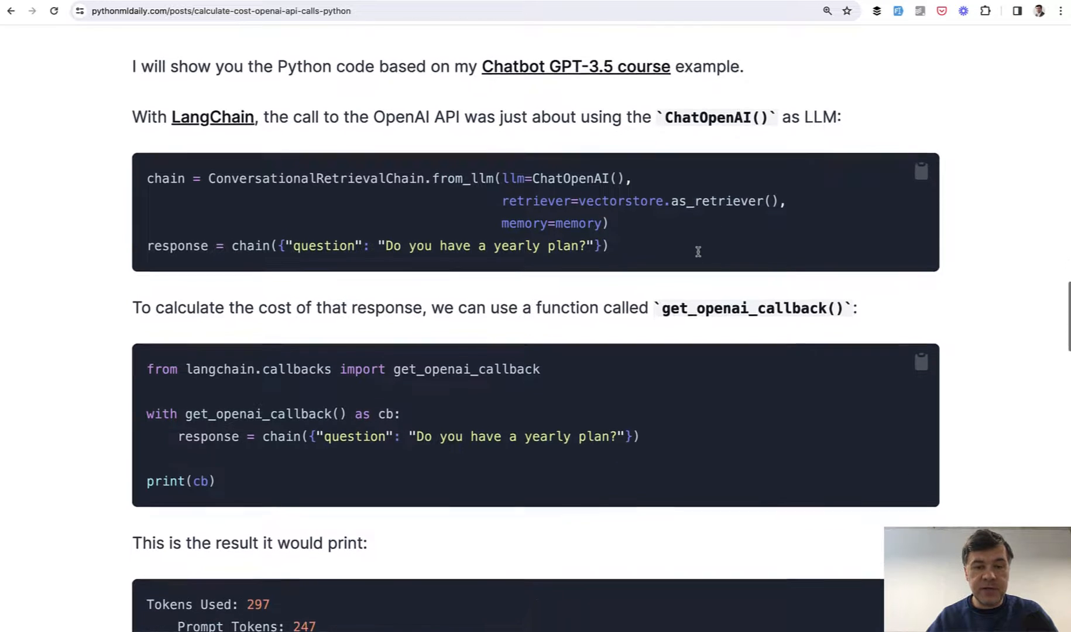
{"action": "scroll", "scroll_direction": "down", "scroll_amount": 3}
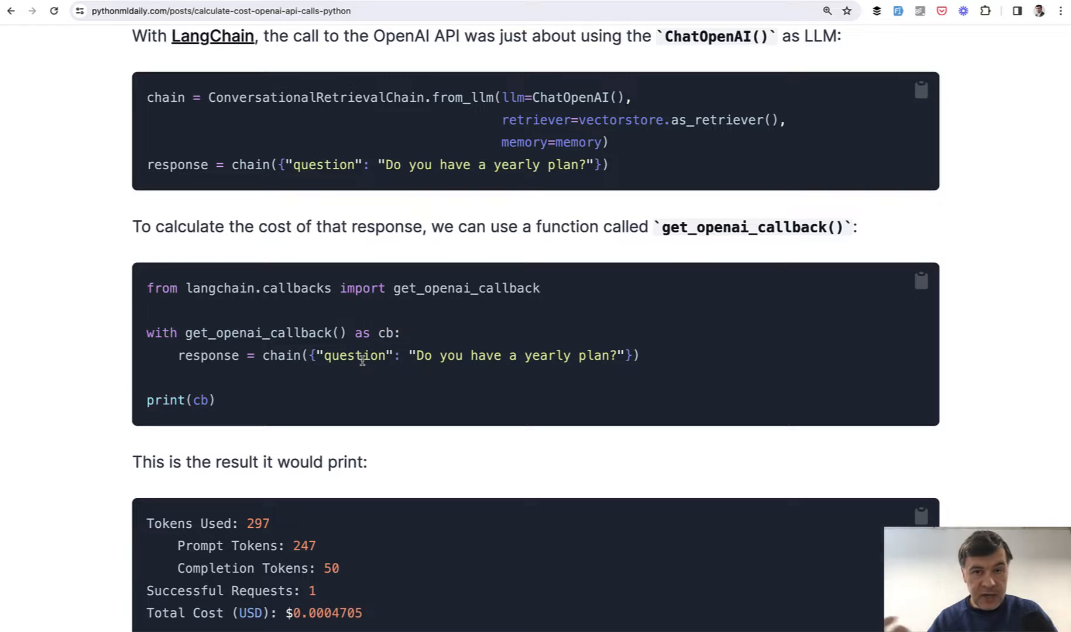
{"action": "mouse_move", "coordinate": [283, 338]}
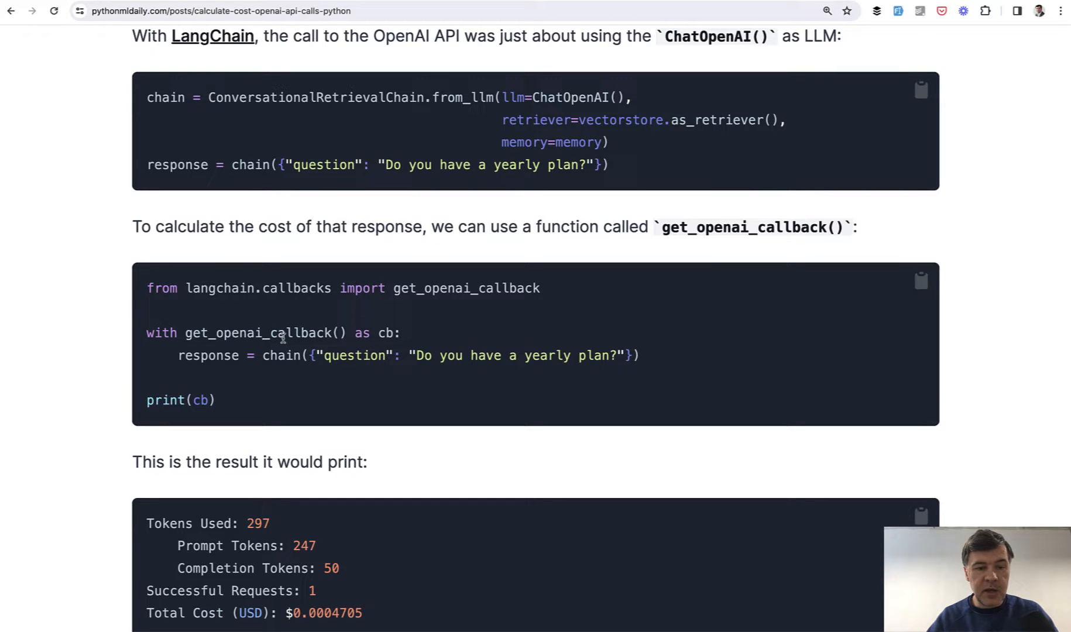
{"action": "double_click", "coordinate": [258, 333]}
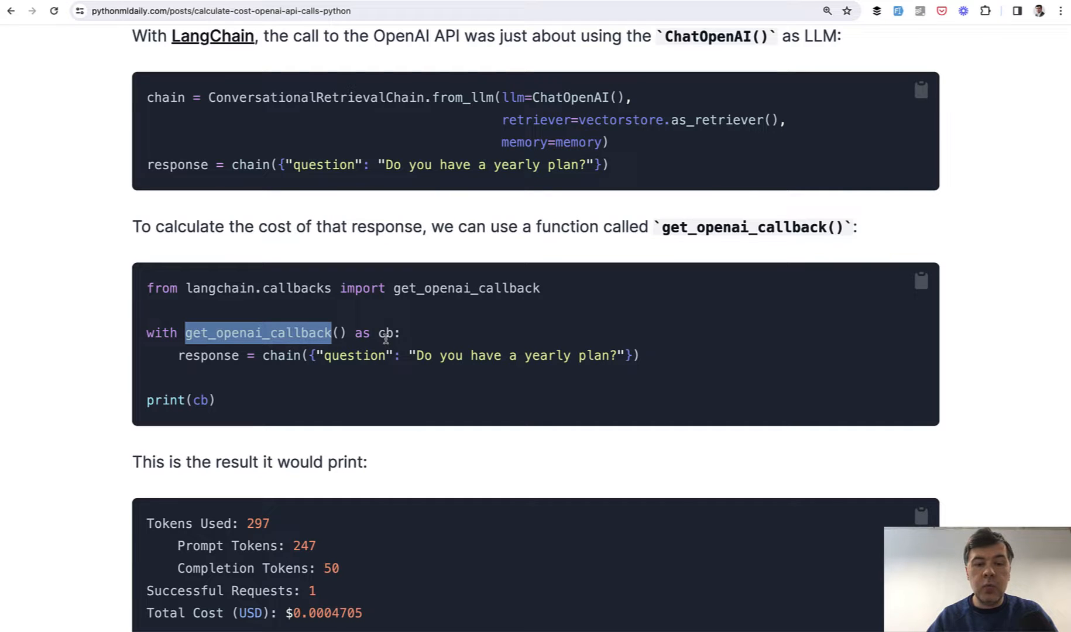
{"action": "scroll", "scroll_direction": "down", "scroll_amount": 3}
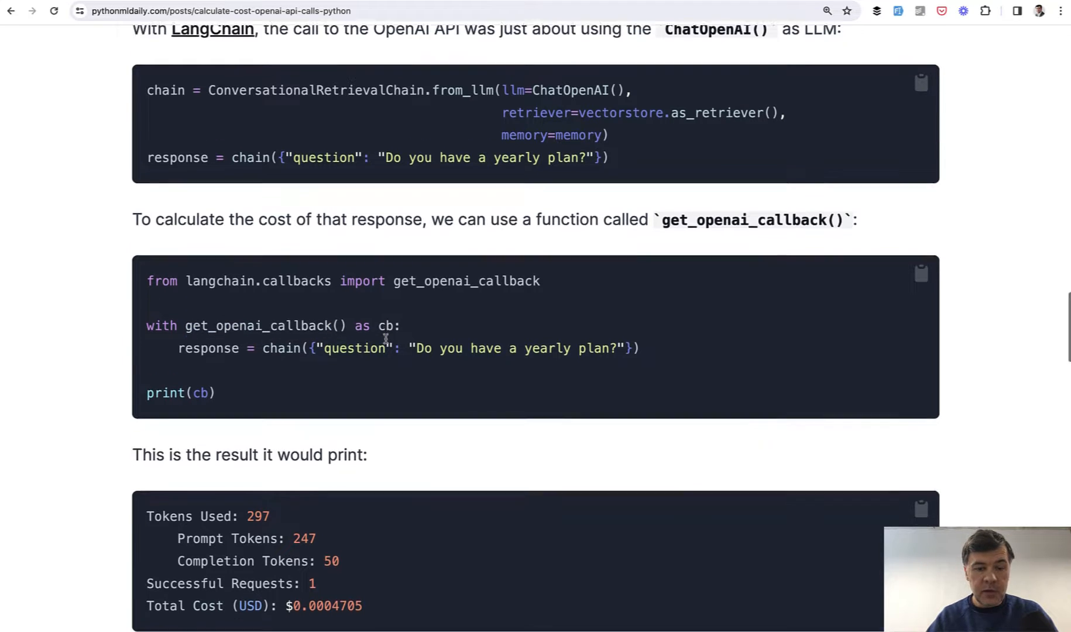
{"action": "scroll", "scroll_direction": "down", "scroll_amount": 3}
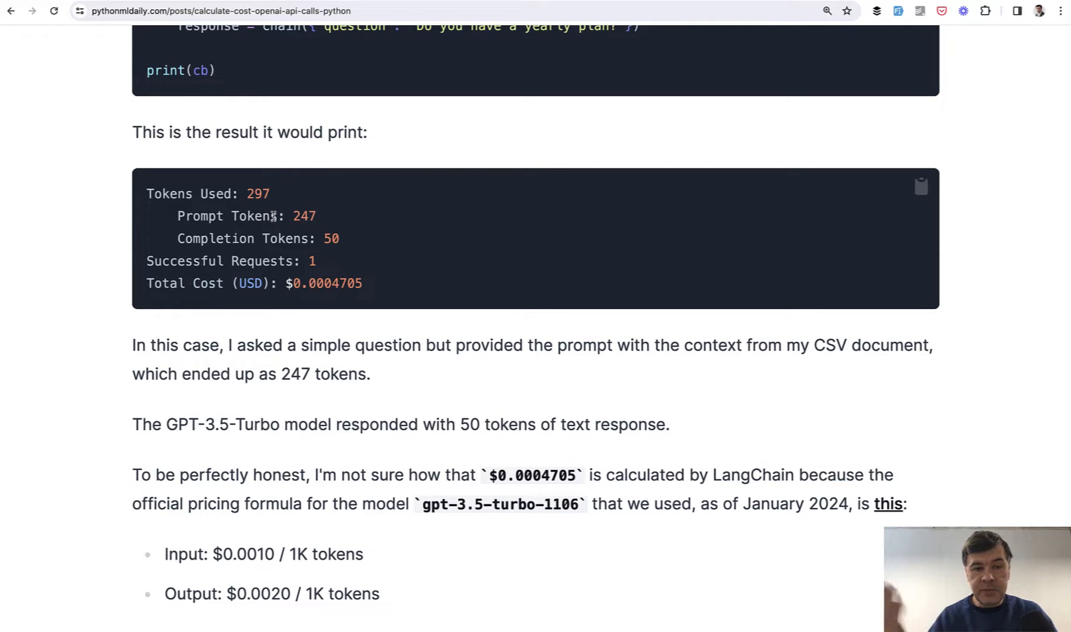
{"action": "mouse_move", "coordinate": [352, 267]}
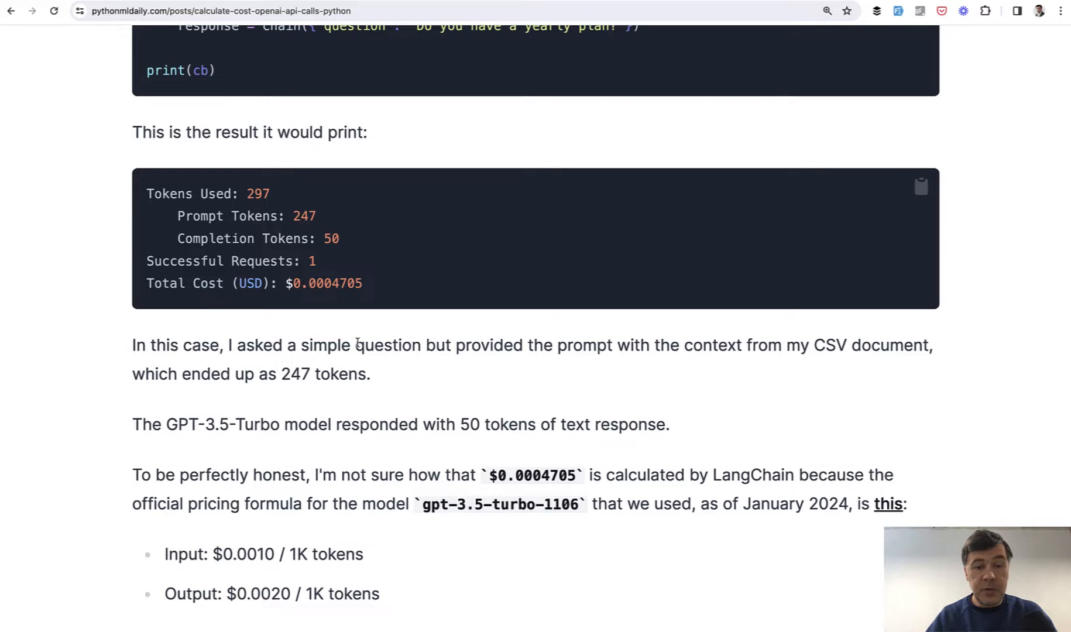
Step: Highlight the total cost, then scroll down to the manual $0.000347 calculation
{"action": "double_click", "coordinate": [334, 284]}
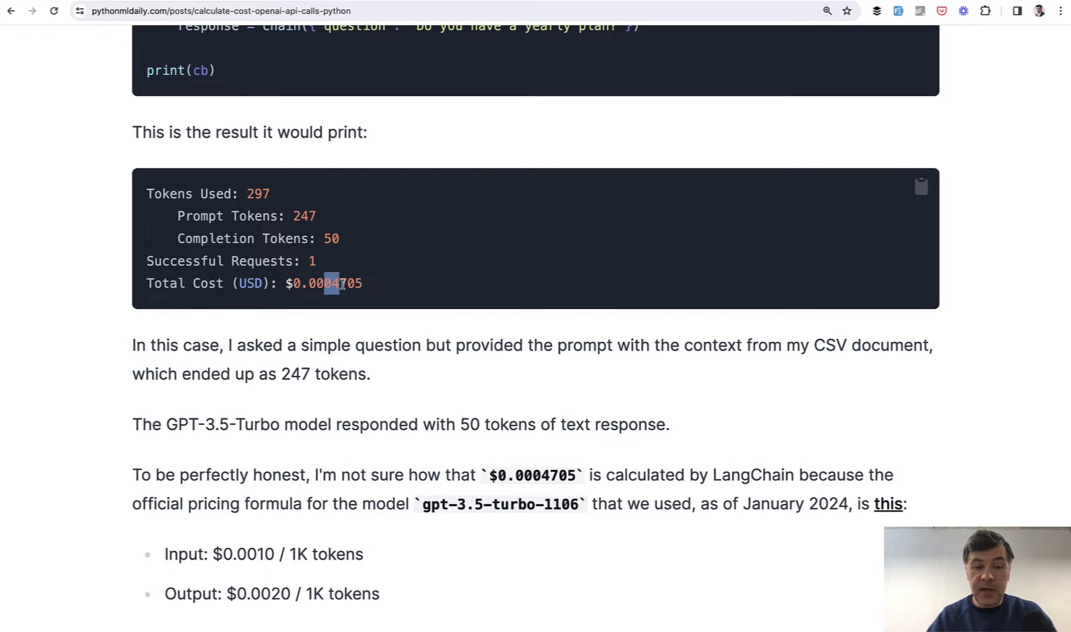
{"action": "left_click", "coordinate": [363, 290]}
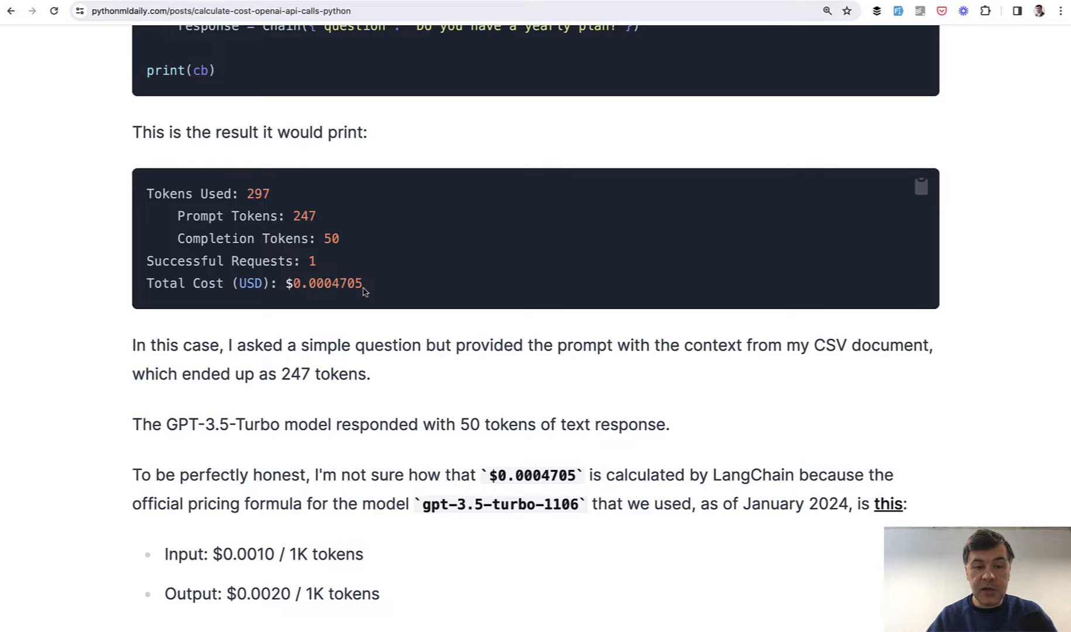
{"action": "mouse_move", "coordinate": [334, 221]}
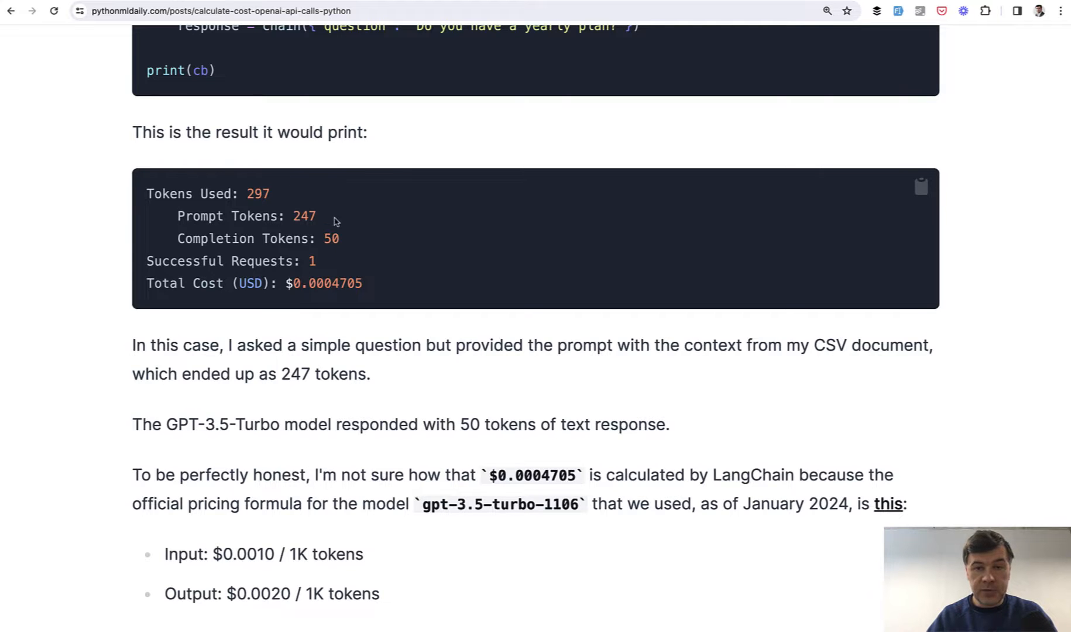
{"action": "scroll", "scroll_direction": "down", "scroll_amount": 3}
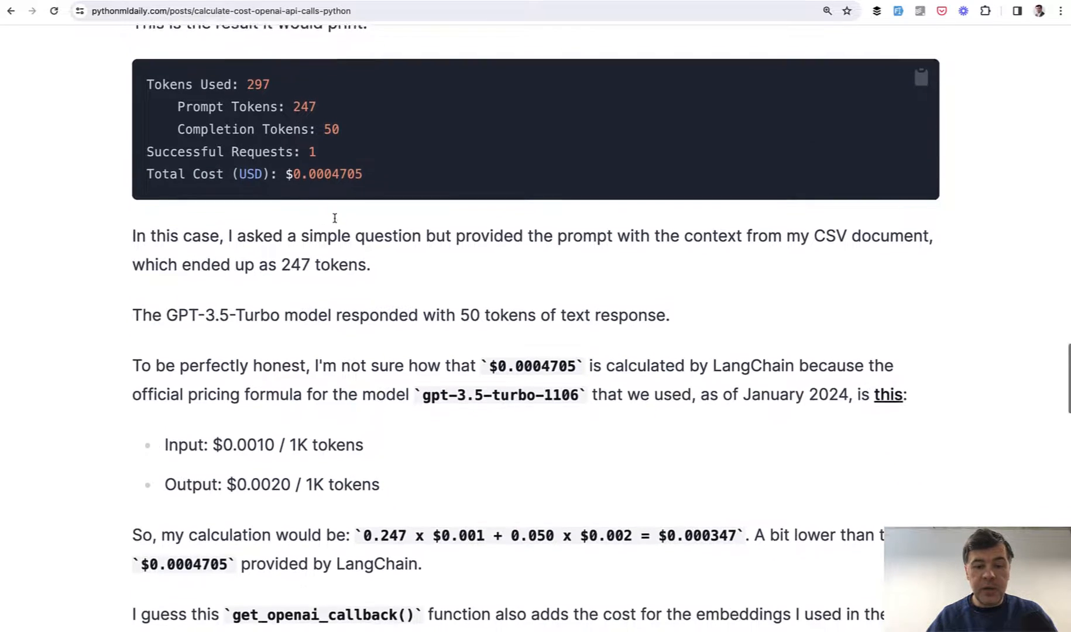
{"action": "scroll", "scroll_direction": "down", "scroll_amount": 3}
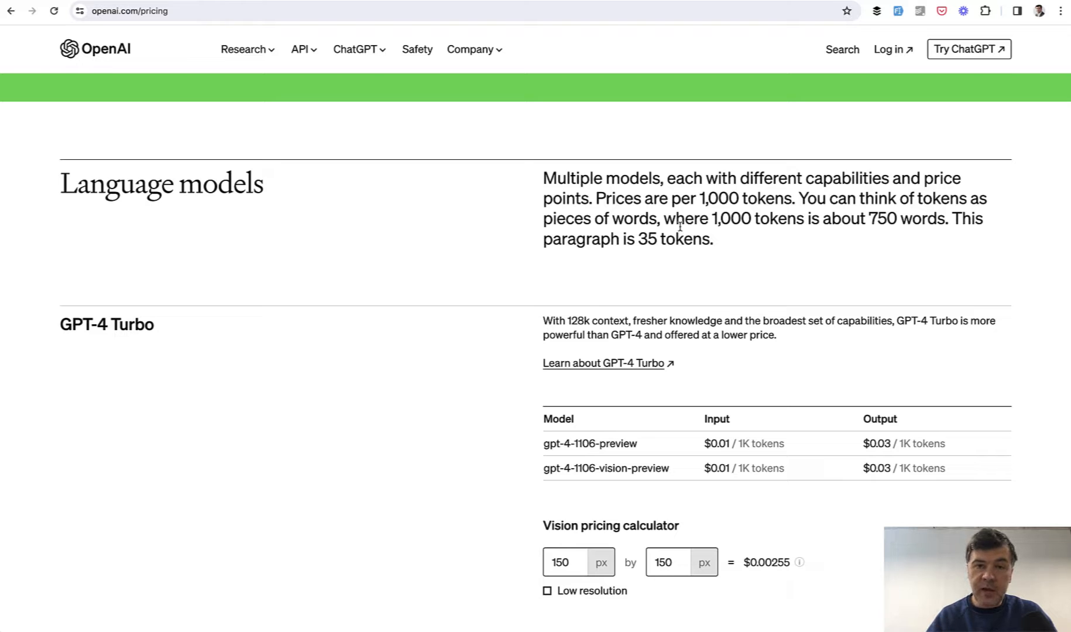
{"action": "mouse_move", "coordinate": [700, 164]}
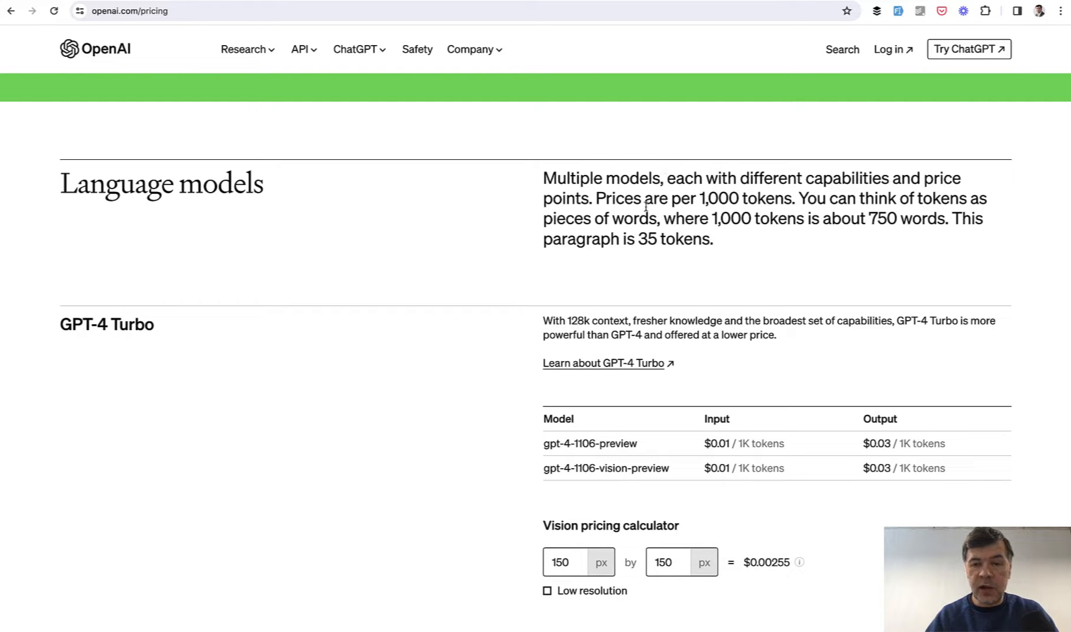
{"action": "mouse_move", "coordinate": [790, 258]}
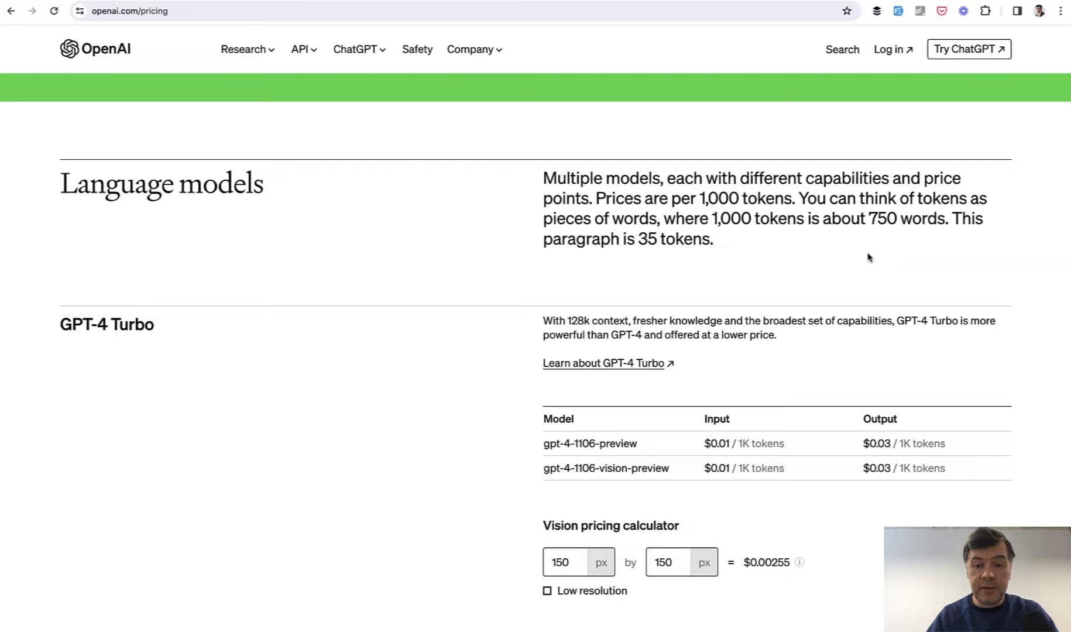
{"action": "mouse_move", "coordinate": [688, 285]}
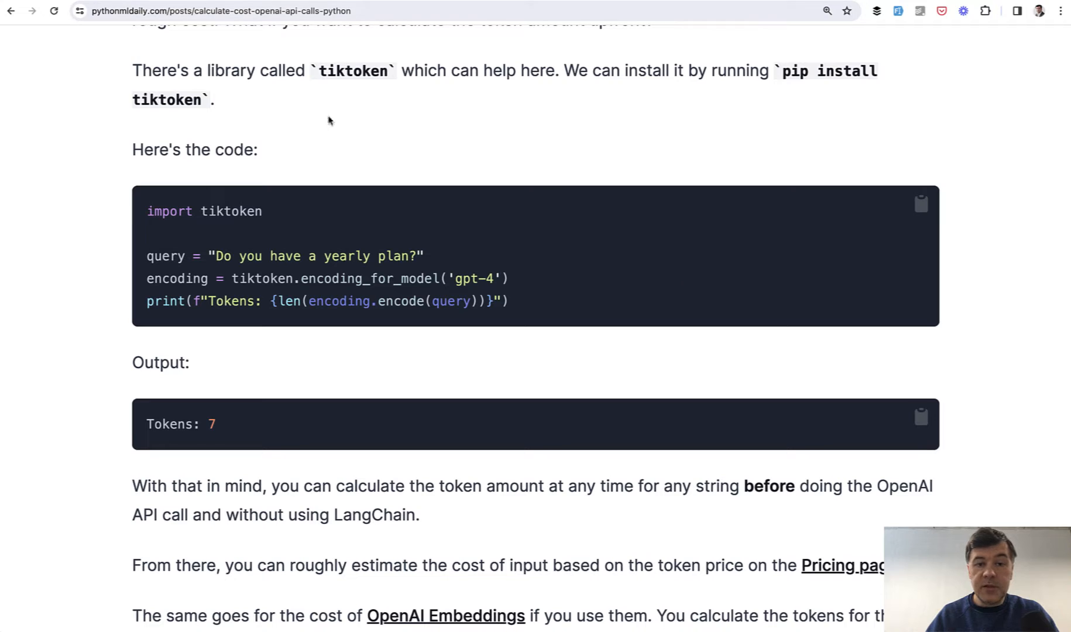
{"action": "mouse_move", "coordinate": [385, 278]}
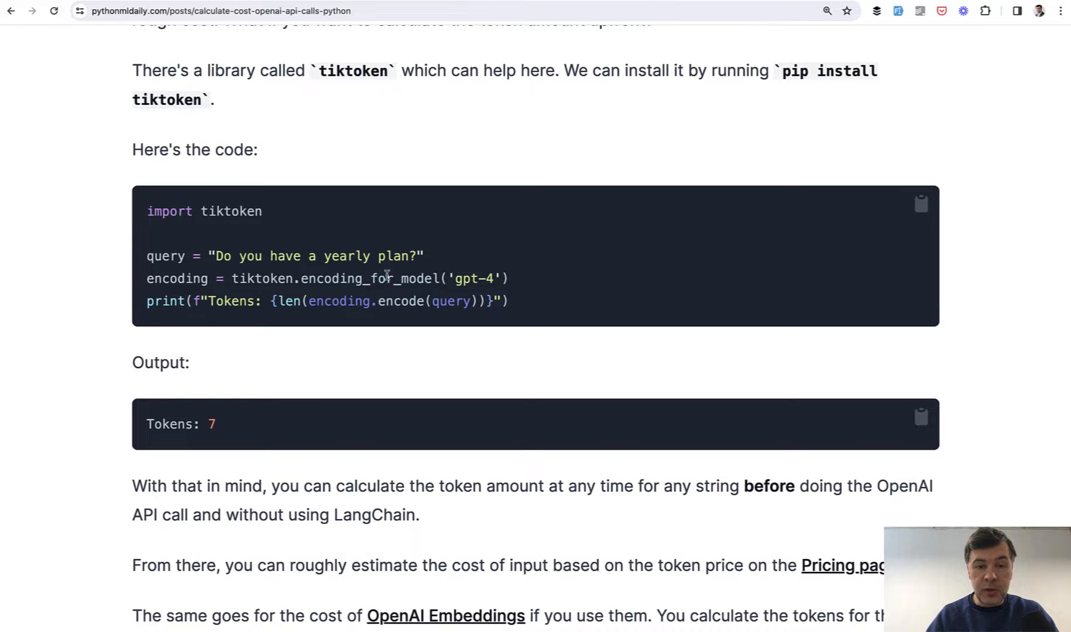
Step: Scroll down to the tiktoken code block and its Tokens: 7 output
{"action": "scroll", "scroll_direction": "down", "scroll_amount": 3}
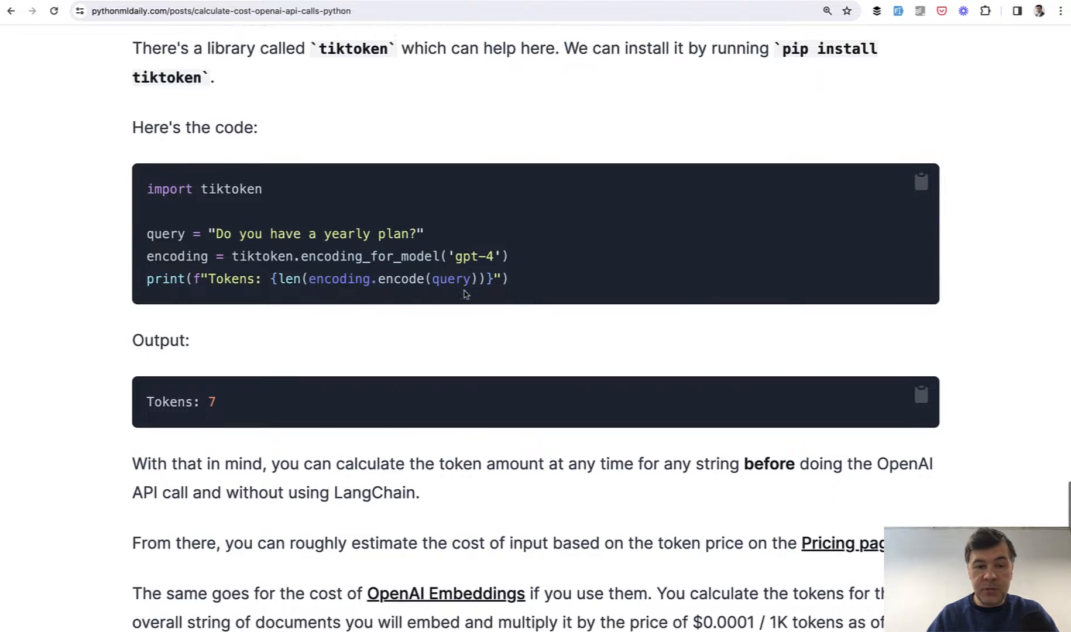
{"action": "scroll", "scroll_direction": "down", "scroll_amount": 3}
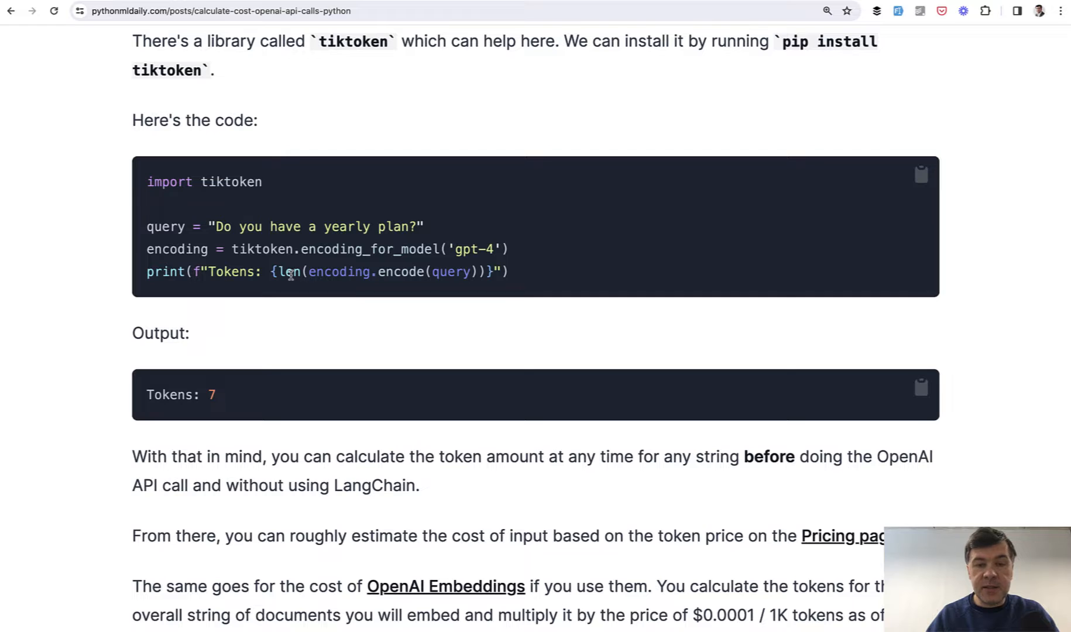
{"action": "mouse_move", "coordinate": [309, 261]}
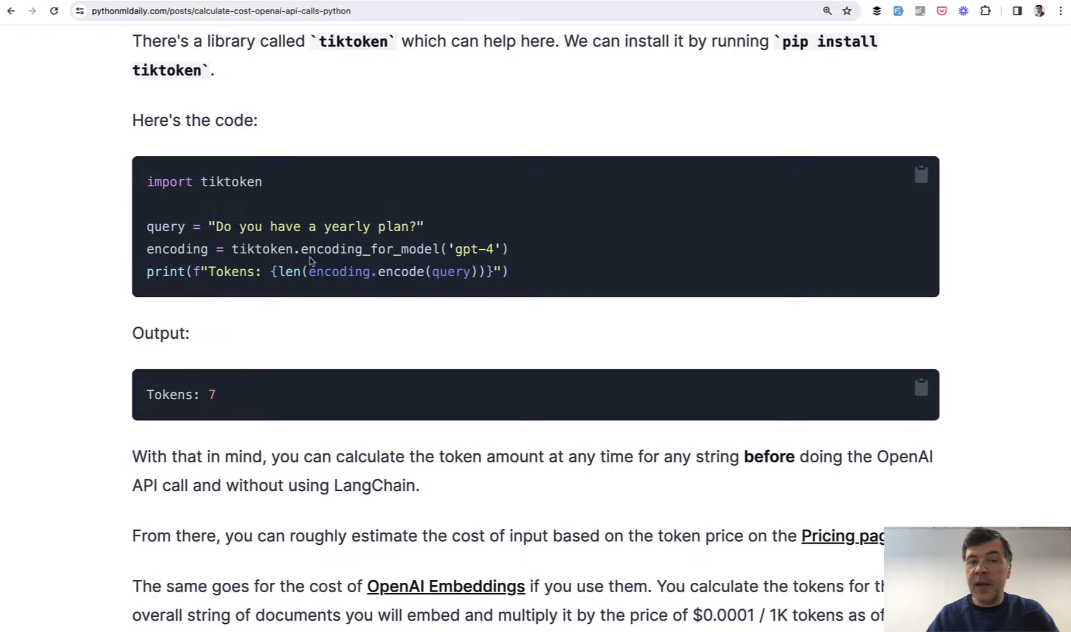
{"action": "scroll", "scroll_direction": "down", "scroll_amount": 3}
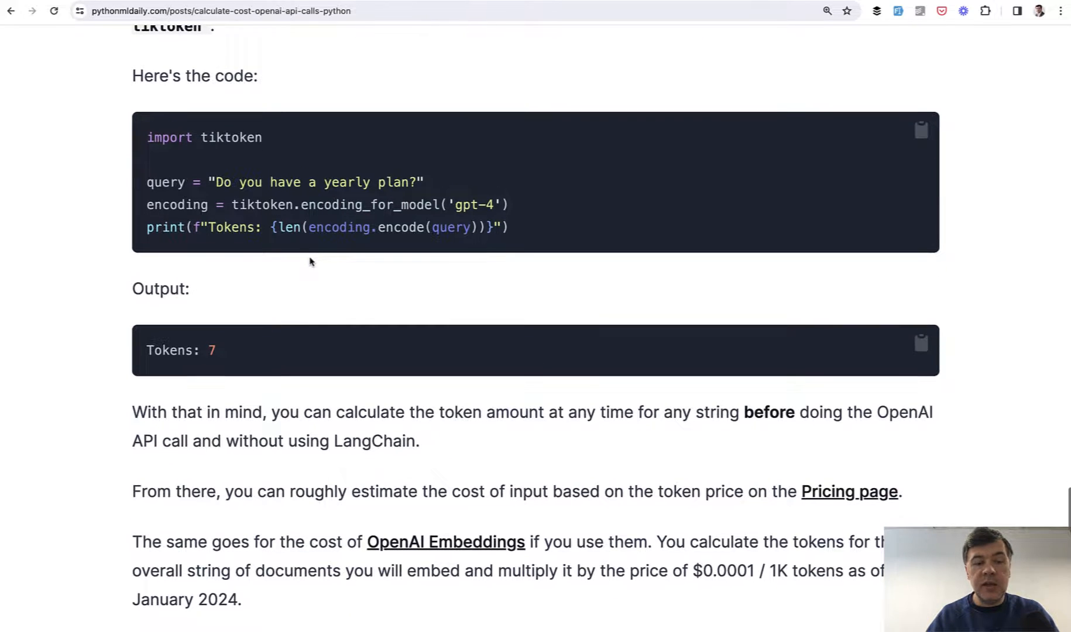